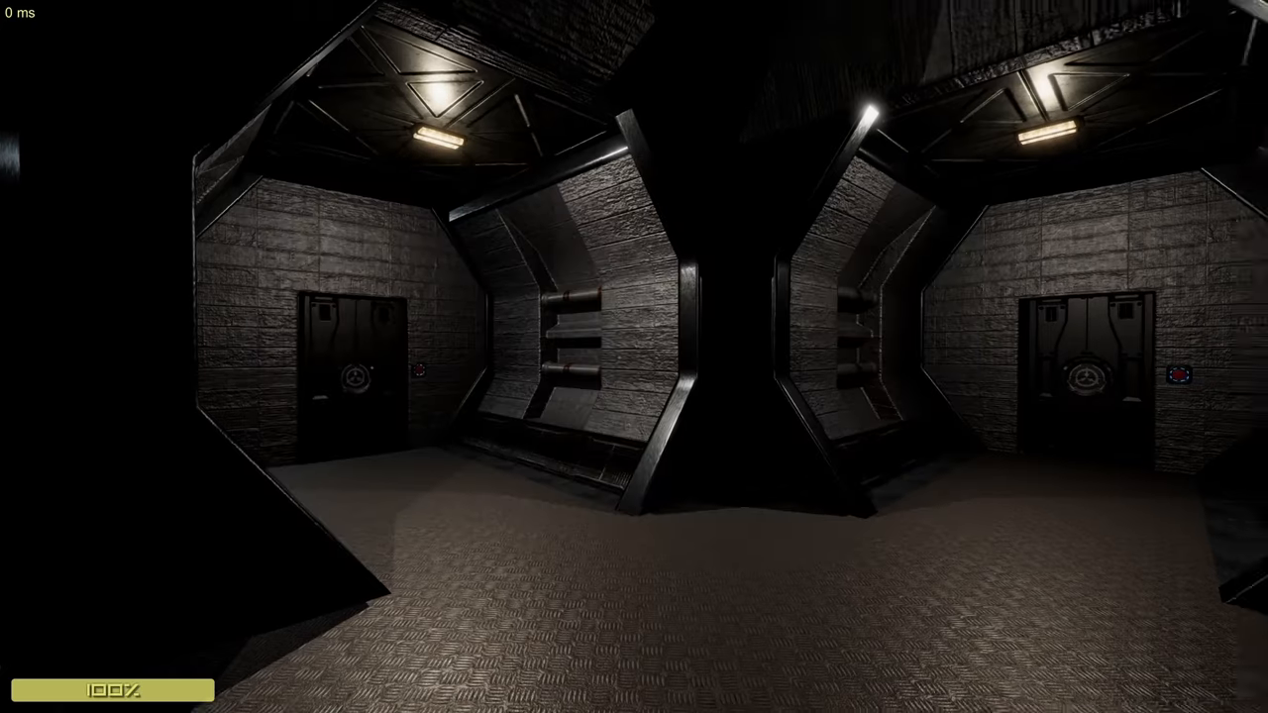
# Bring up the Remote Admin panel and show the Status Effects list (Bleeding, Blinded)
pyautogui.press('w')
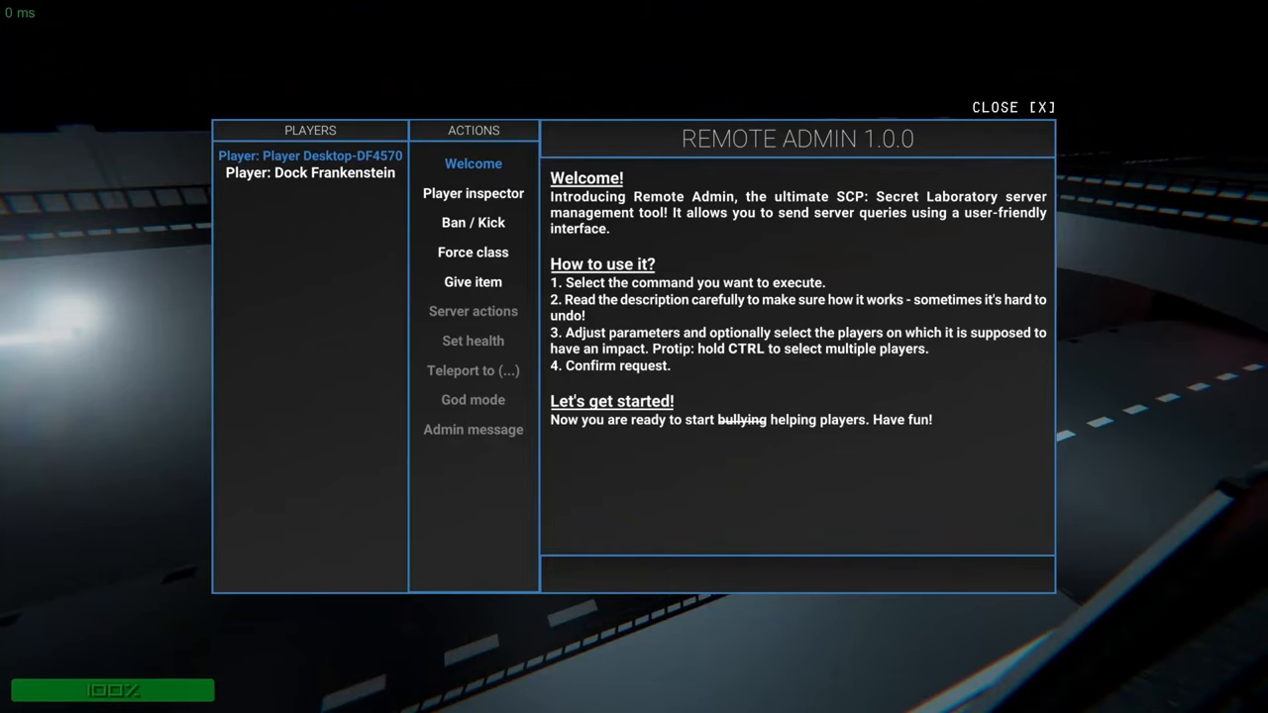
pyautogui.click(472, 222)
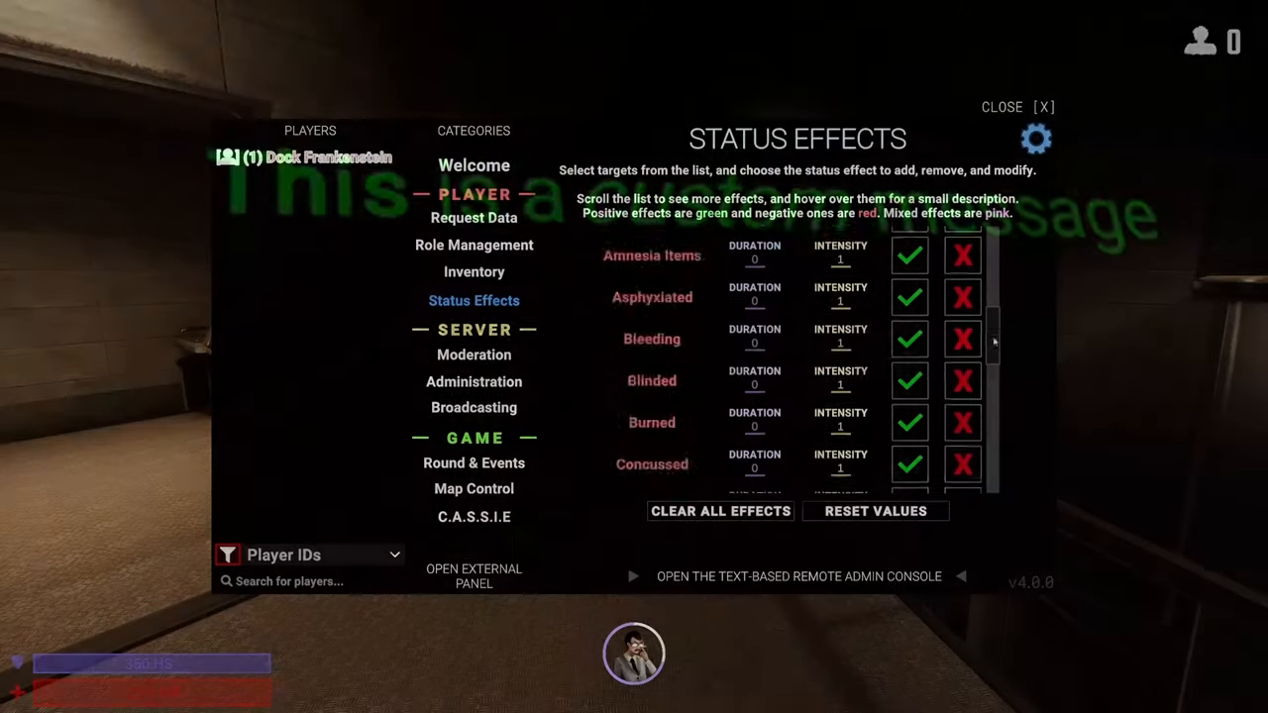
# Go through Round & Events to Settings and drag blue to 000, making the menu colour pure green
pyautogui.scroll(-3)
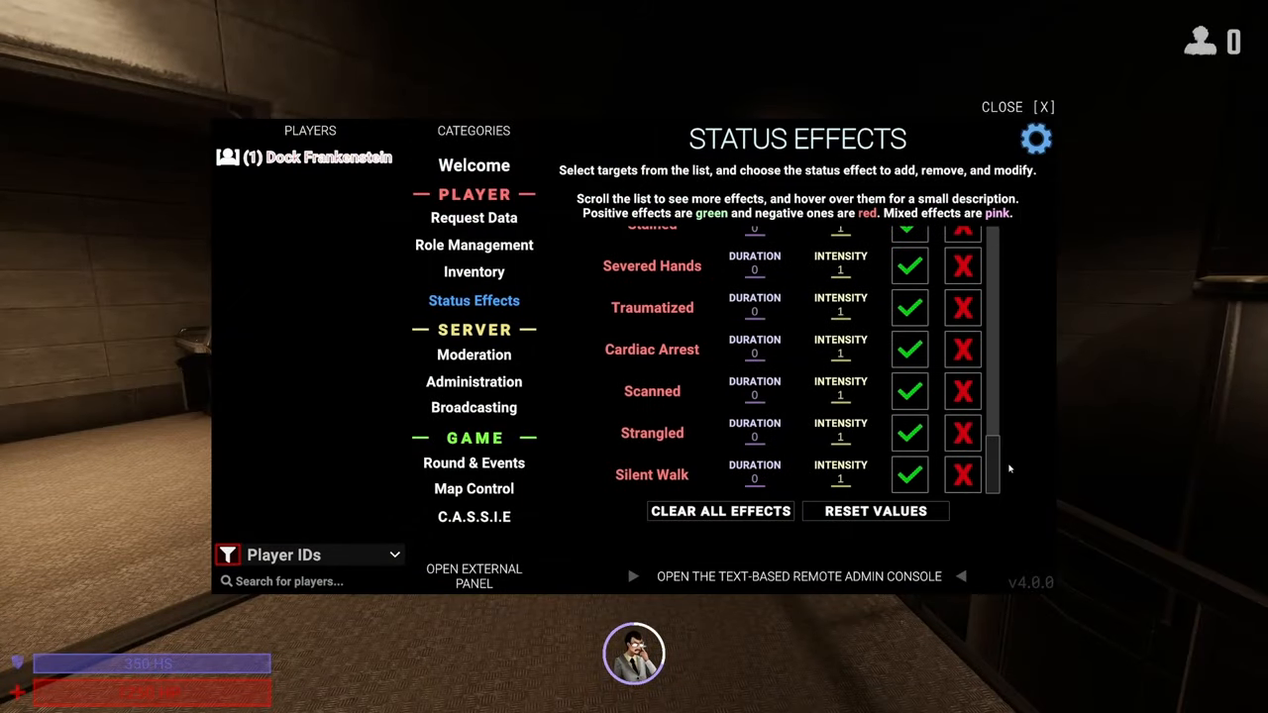
pyautogui.click(1042, 107)
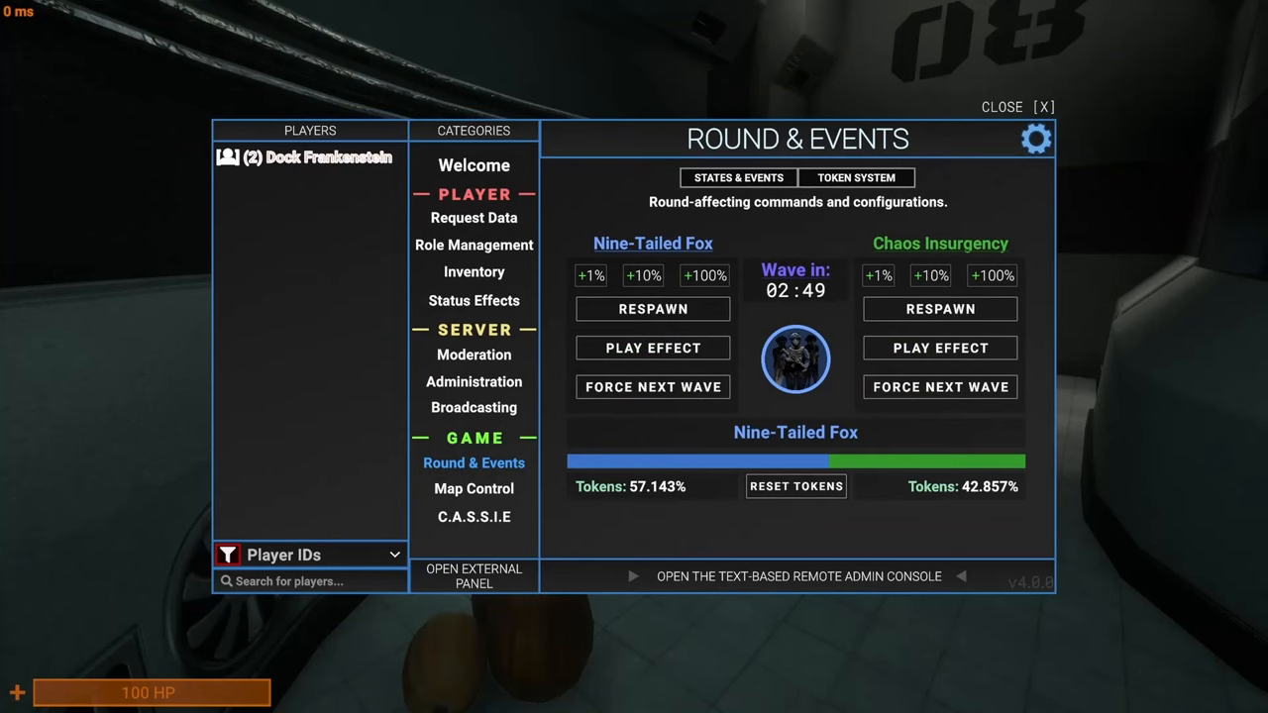
pyautogui.moveTo(1113, 228)
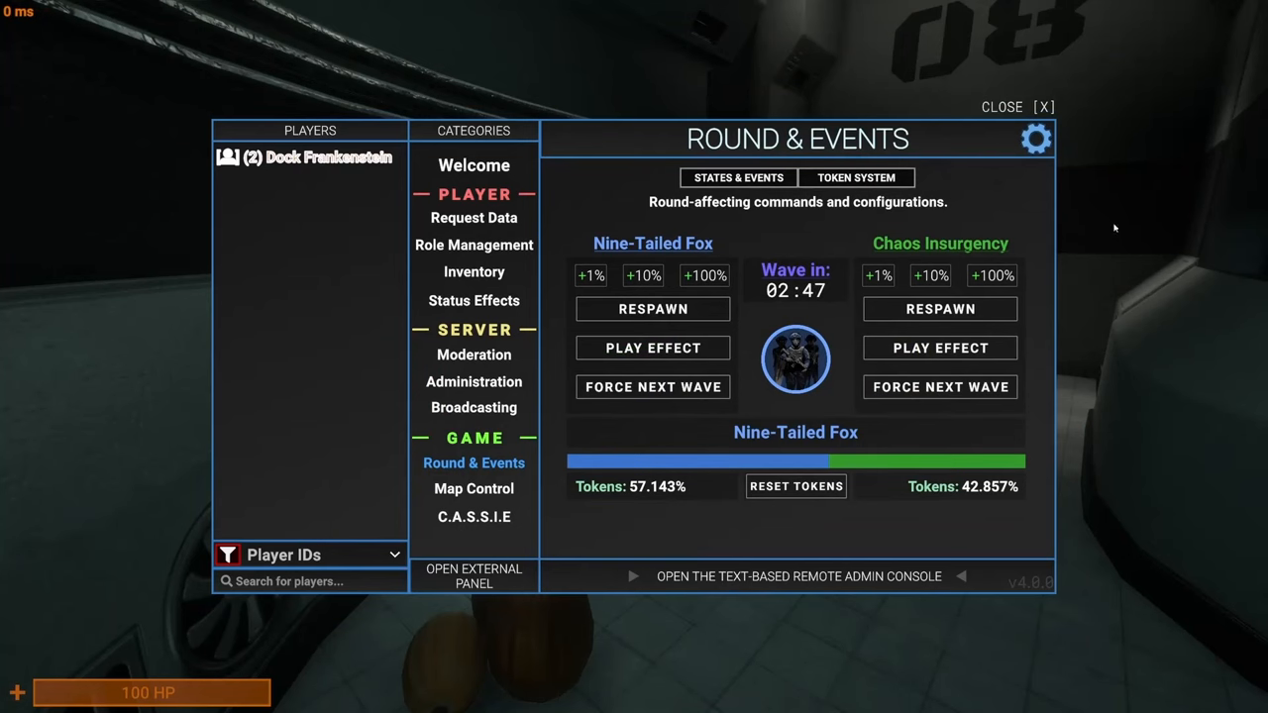
pyautogui.click(1034, 139)
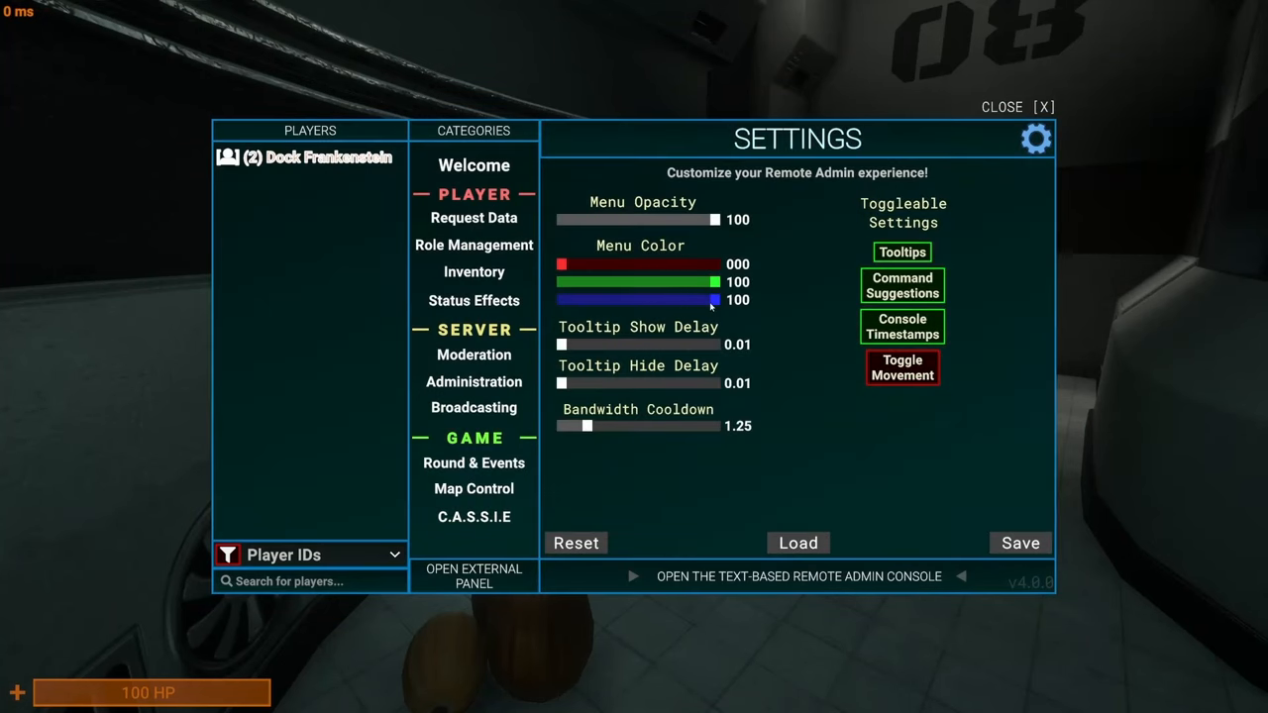
pyautogui.moveTo(713, 299); pyautogui.dragTo(559, 299)
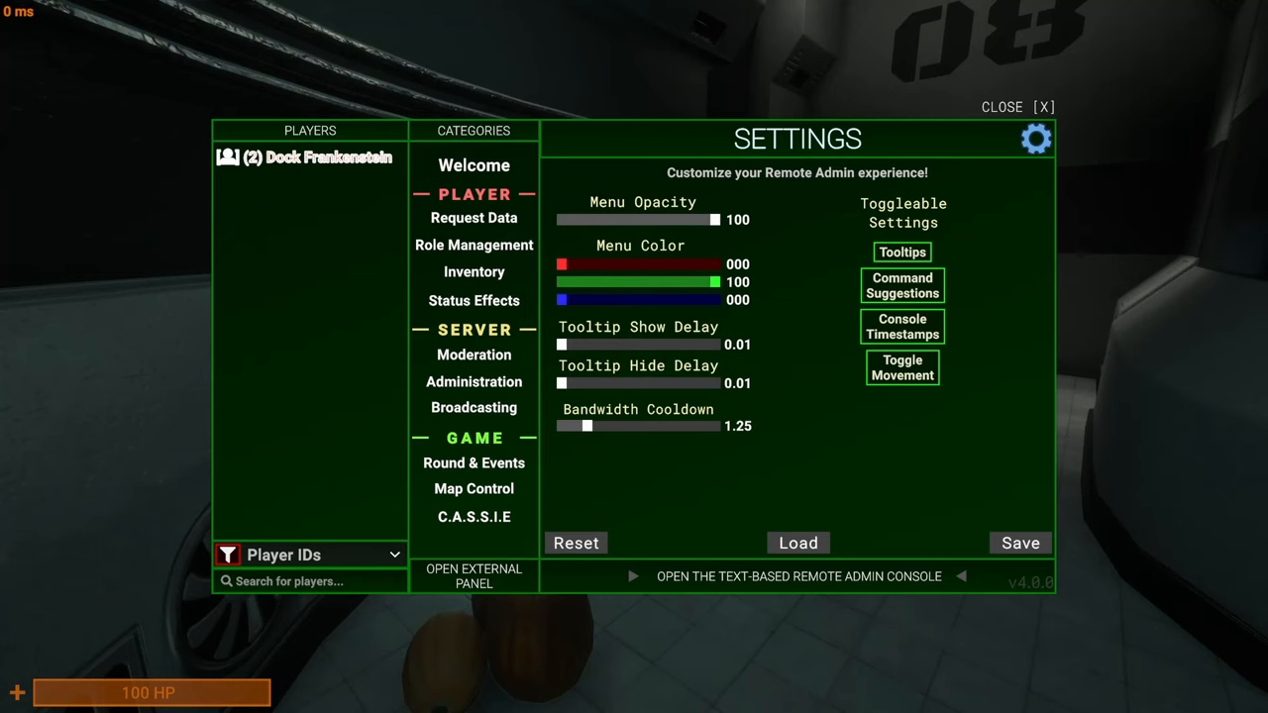